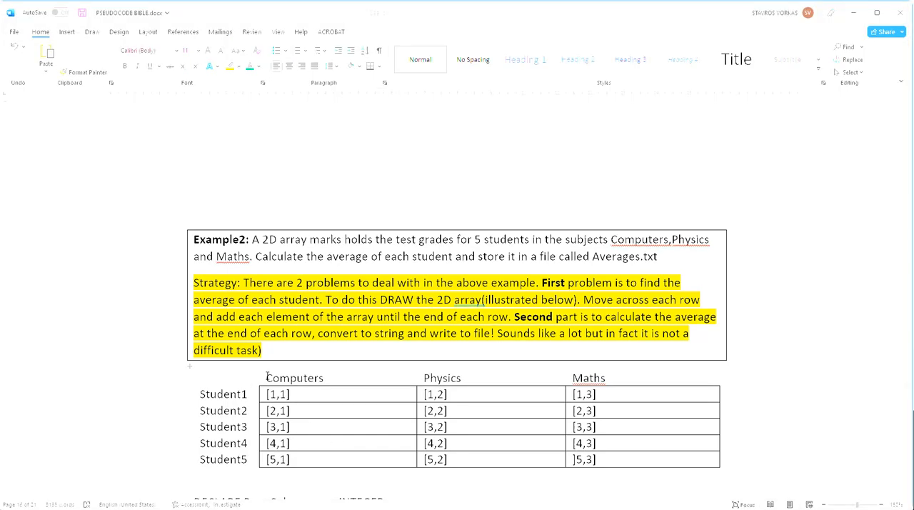
# Complete the inner loop header in the pseudocode with 'TO 3'.
pyautogui.click(585, 460)
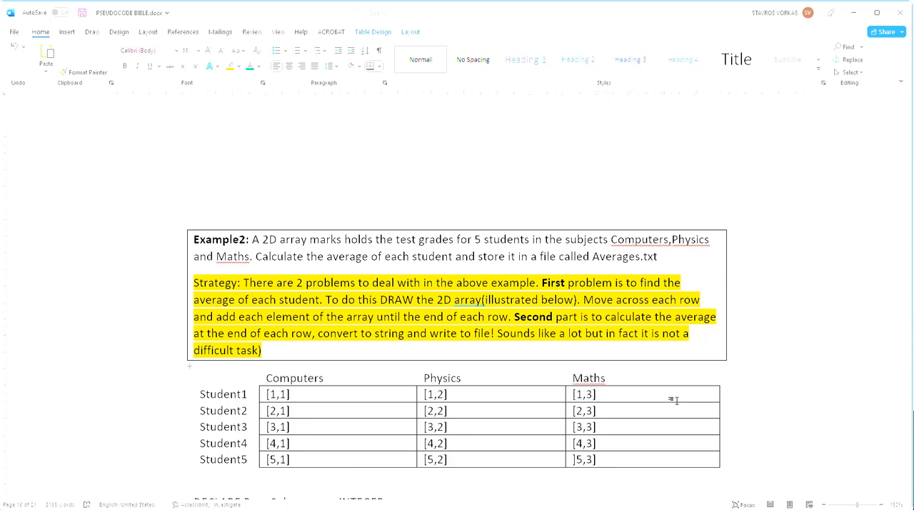
pyautogui.click(598, 393)
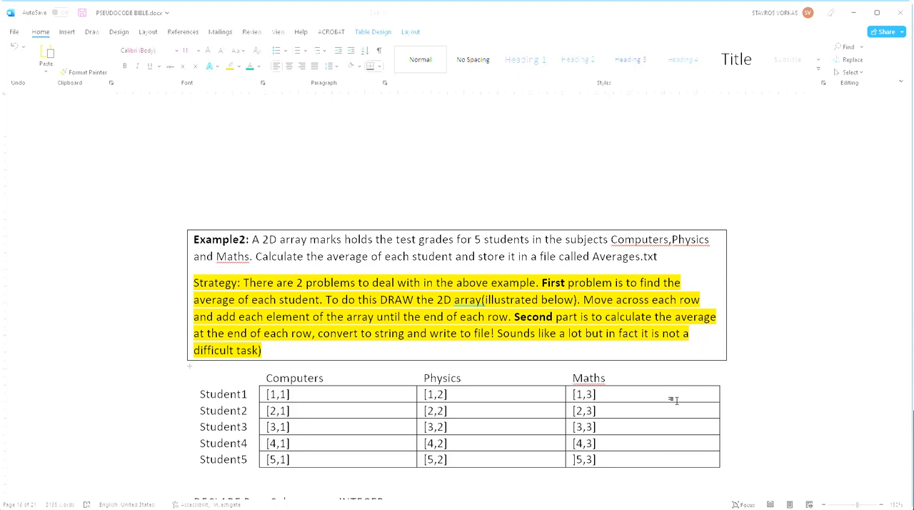
pyautogui.click(599, 393)
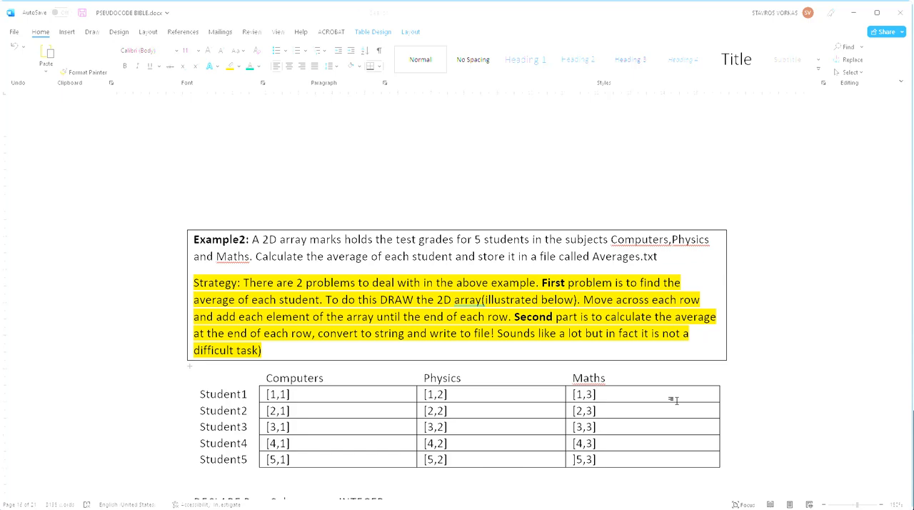
pyautogui.click(597, 393)
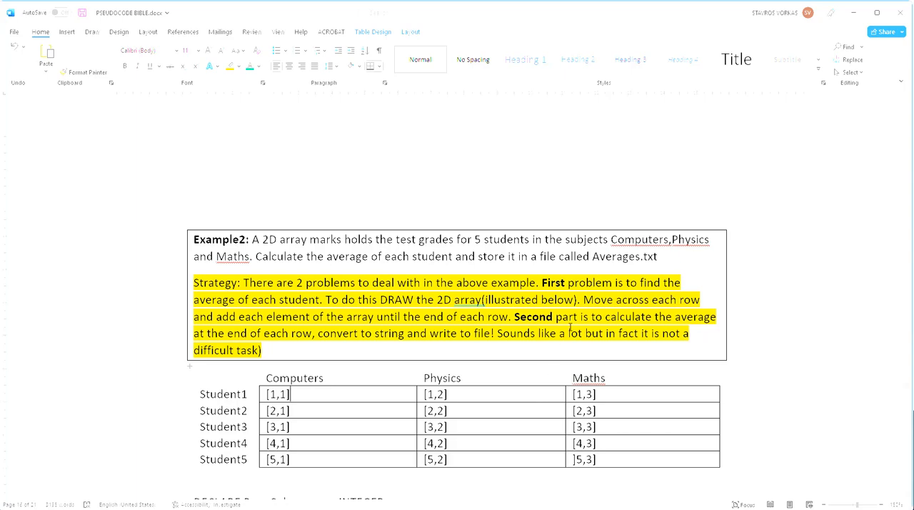
pyautogui.scroll(-3)
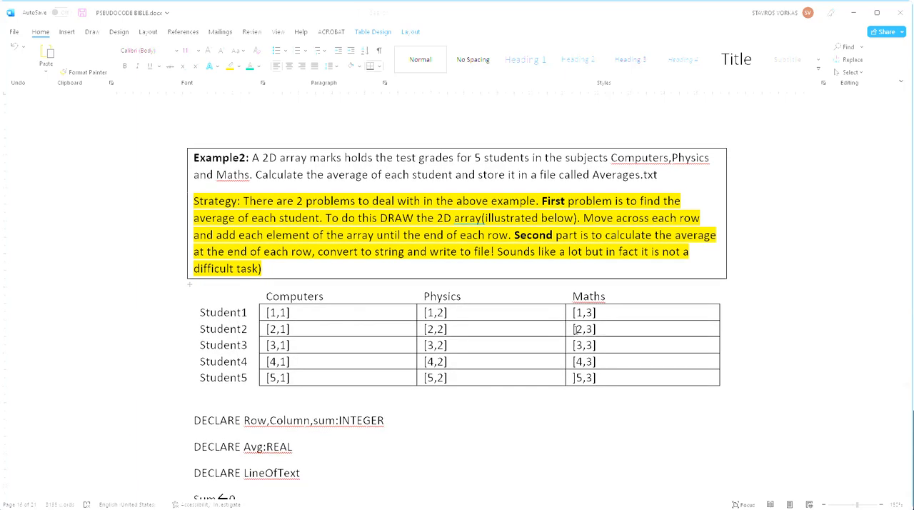
pyautogui.scroll(-3)
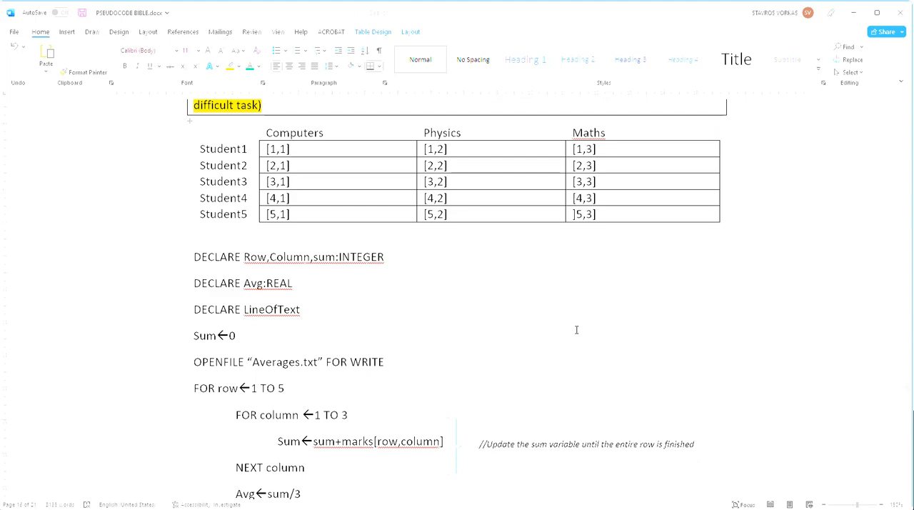
pyautogui.click(290, 148)
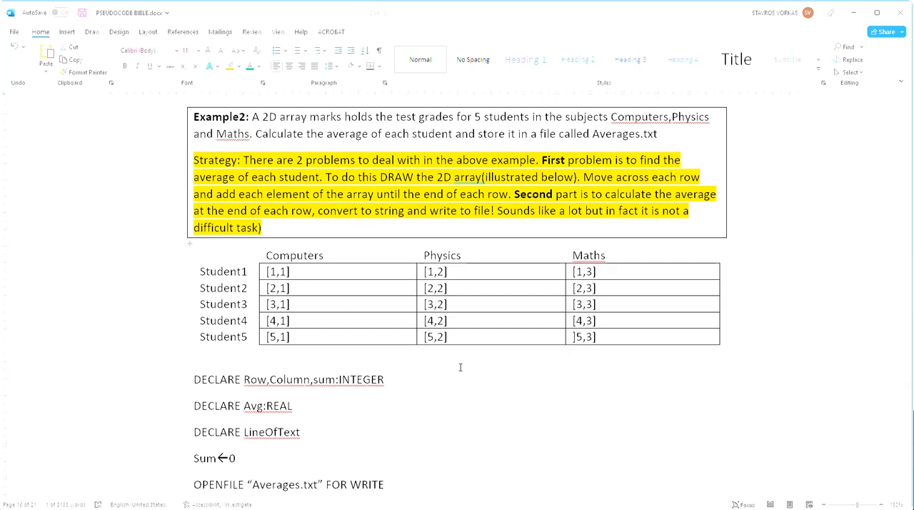
pyautogui.scroll(-3)
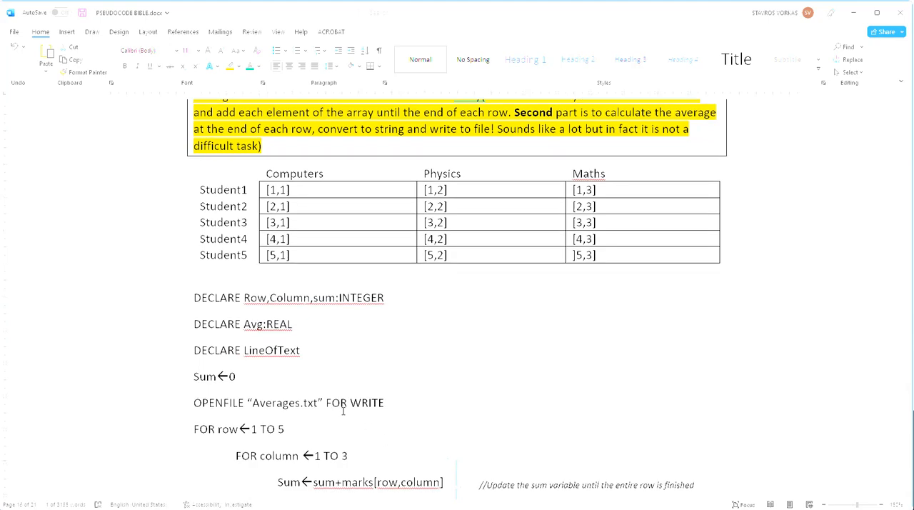
pyautogui.scroll(-3)
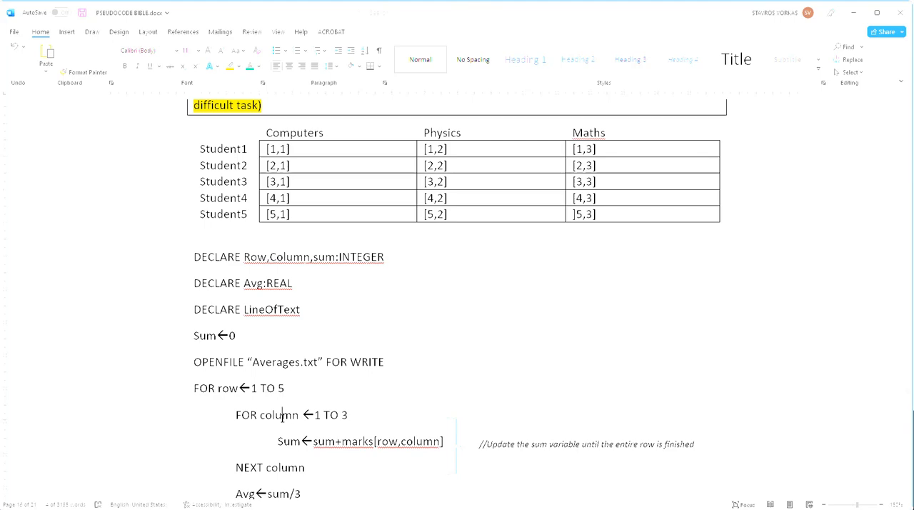
pyautogui.moveTo(370, 426)
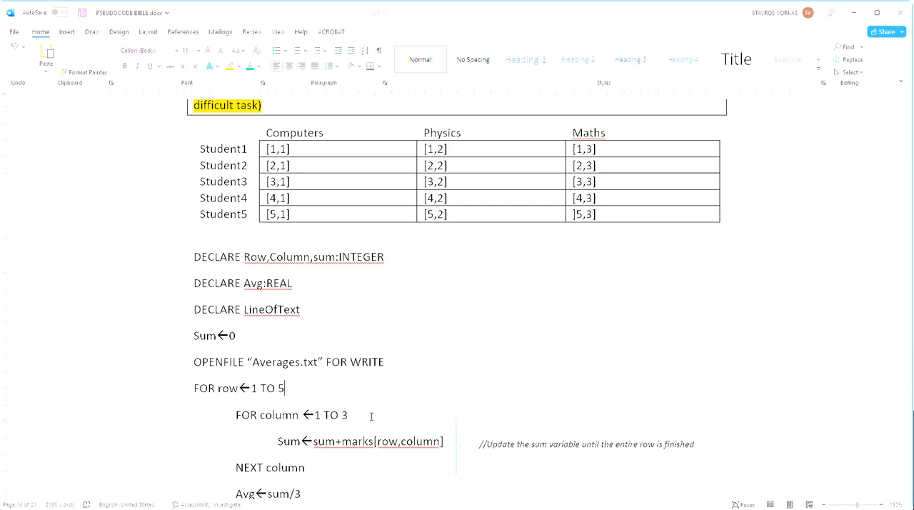
pyautogui.moveTo(337, 444)
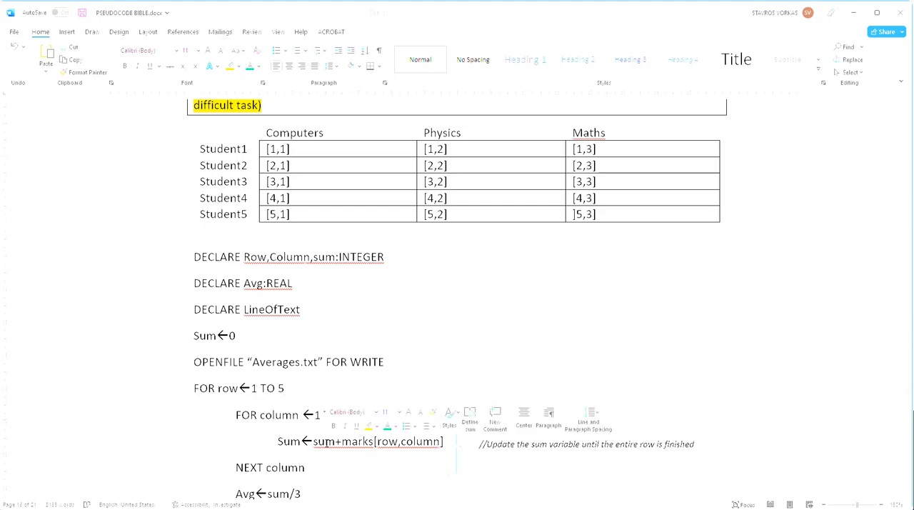
pyautogui.write('TO 3')
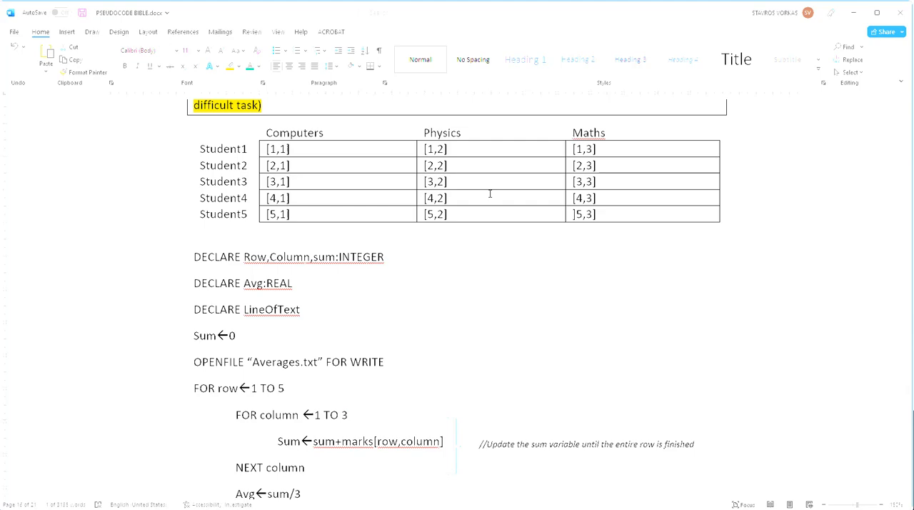
pyautogui.moveTo(415, 406)
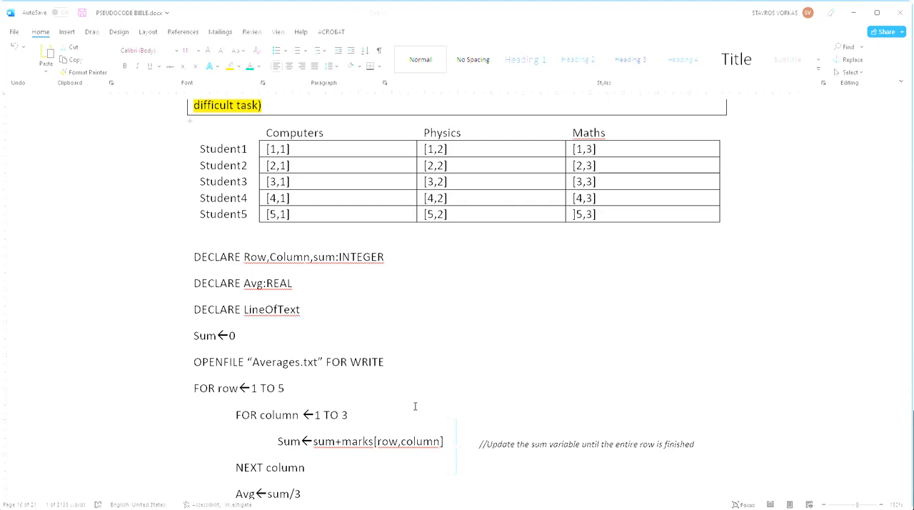
pyautogui.moveTo(428, 449)
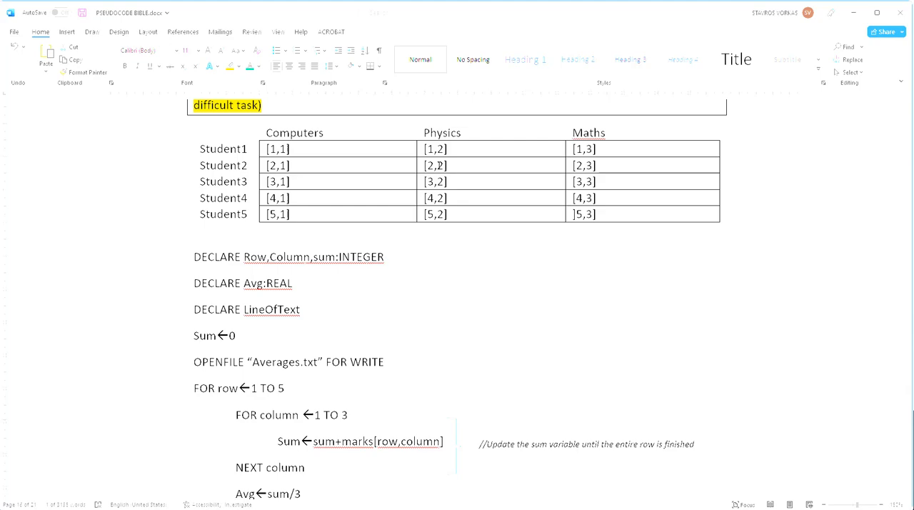
# Add 'LineOfText←NUM_TO_STRING(avg) //convert average to string' below Avg←sum/3.
pyautogui.click(436, 149)
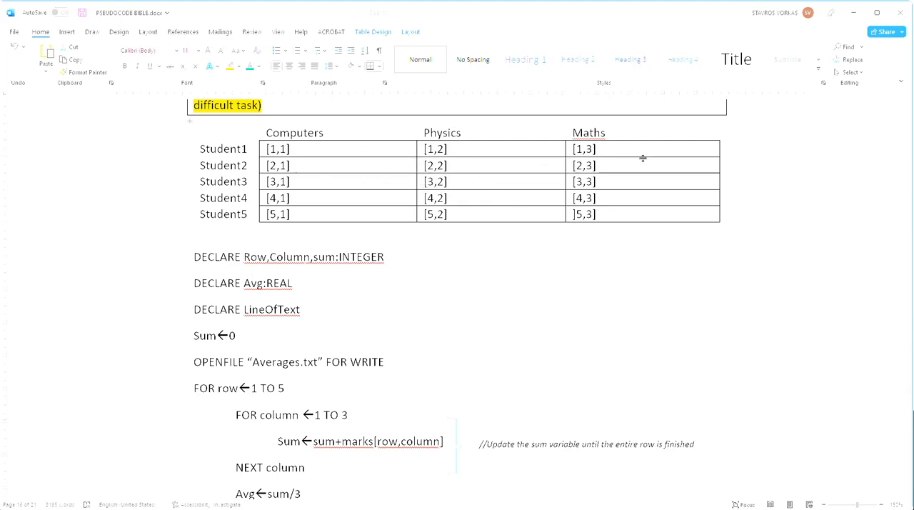
pyautogui.scroll(-3)
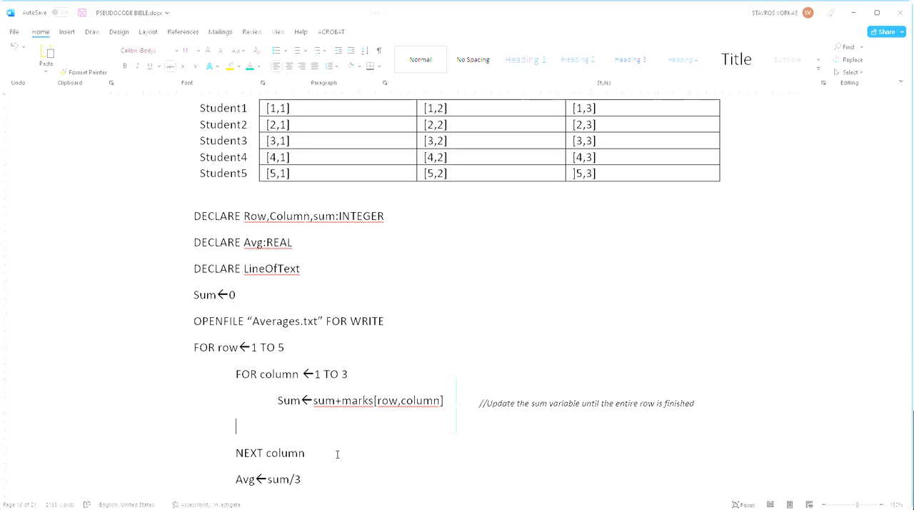
pyautogui.write('LineOfText←NUM_TO_STRING(avg) //convert average to string')
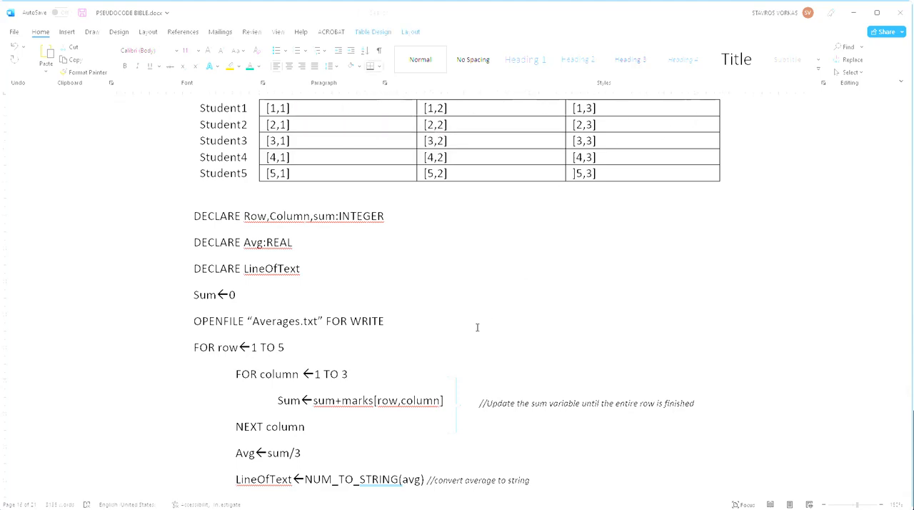
pyautogui.moveTo(351, 145)
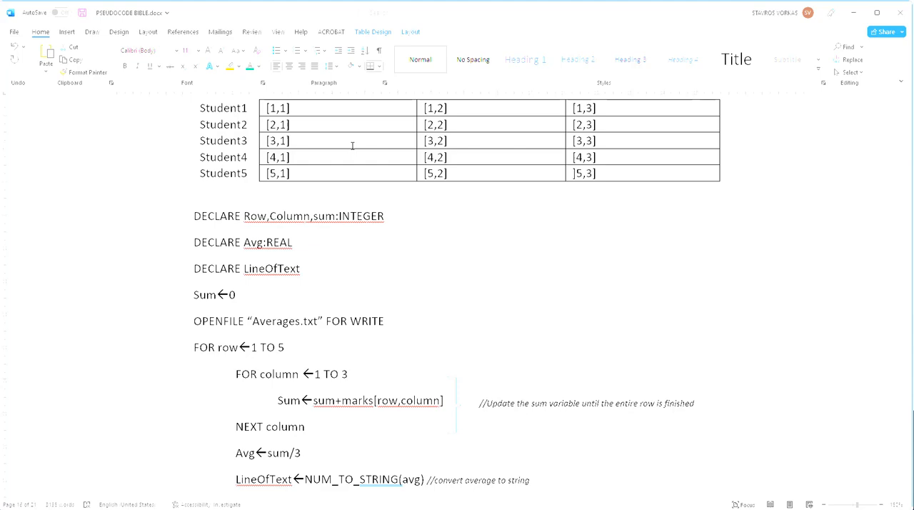
pyautogui.moveTo(107, 347)
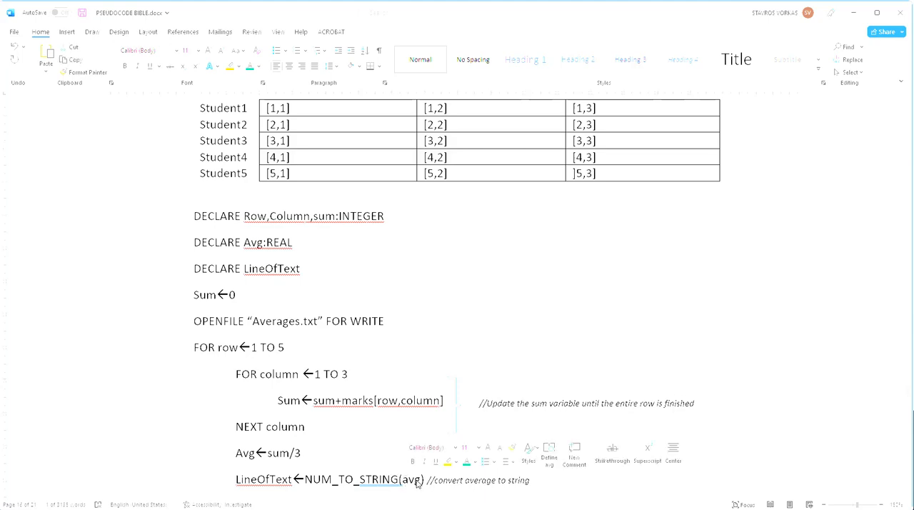
# Add a line writing LineOfText to "Averages.txt" with a comment about writing on a new line.
pyautogui.scroll(-3)
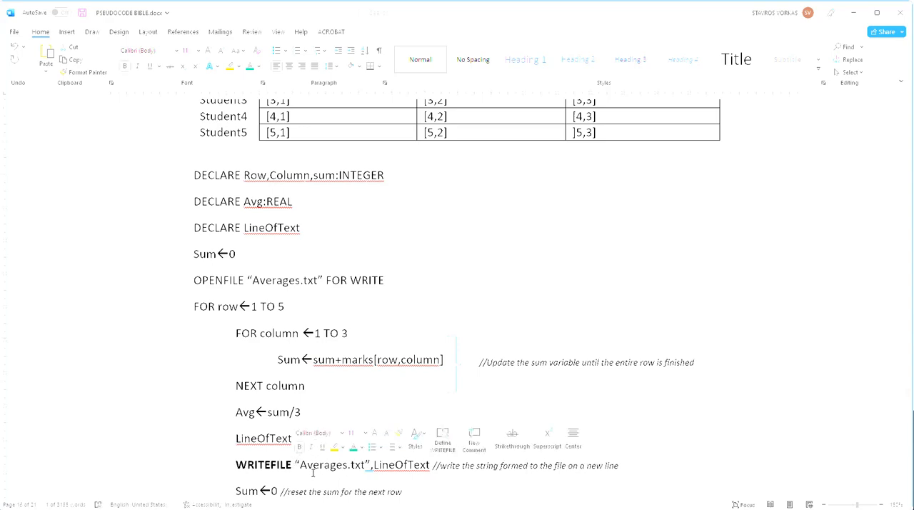
pyautogui.write('NUM_TO_STRING(avg) //convert average to string')
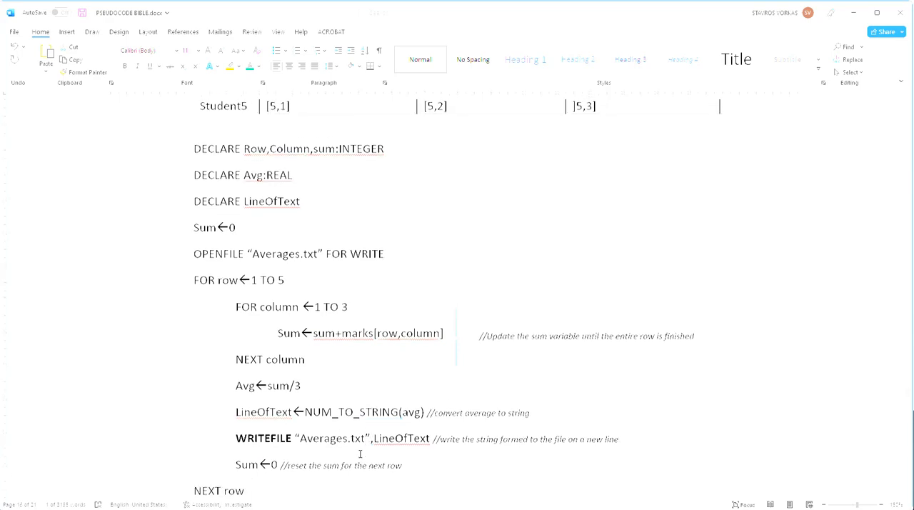
pyautogui.scroll(-3)
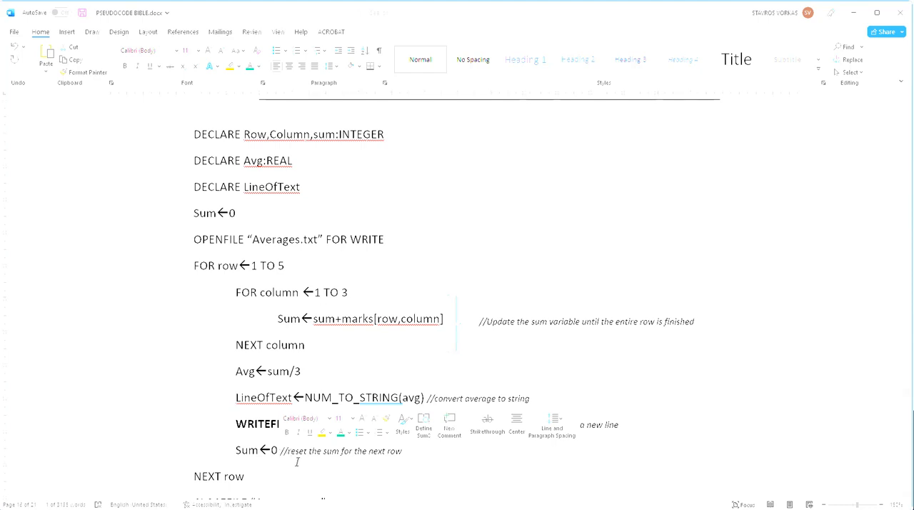
pyautogui.write('"Averages.txt",LineOfText //write the string formed to the file on a new line')
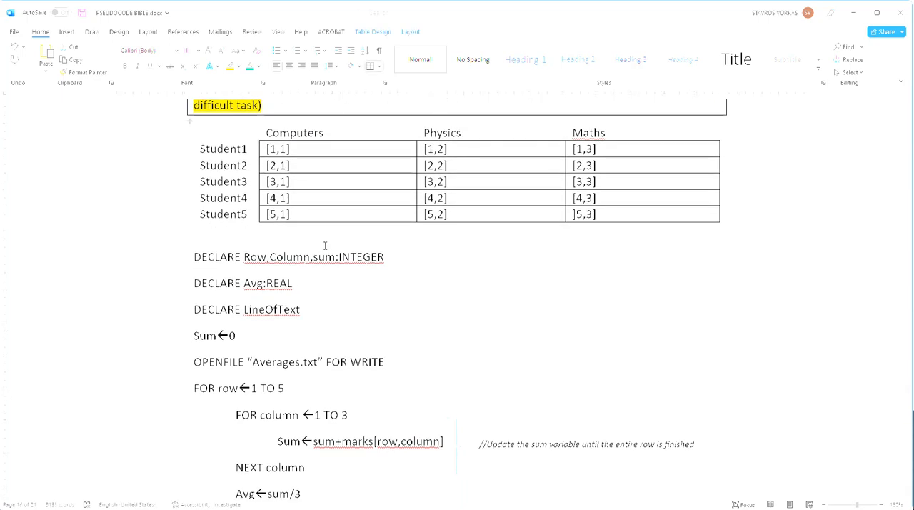
pyautogui.scroll(-3)
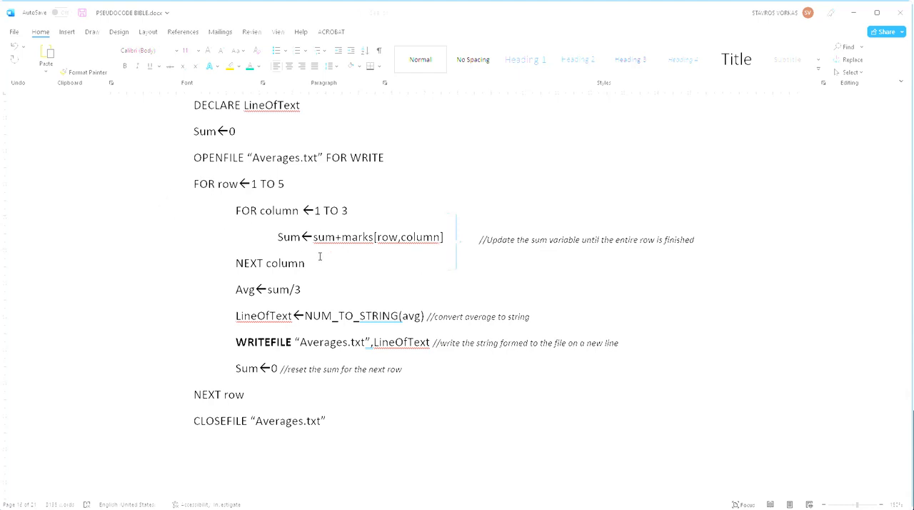
pyautogui.moveTo(341, 250)
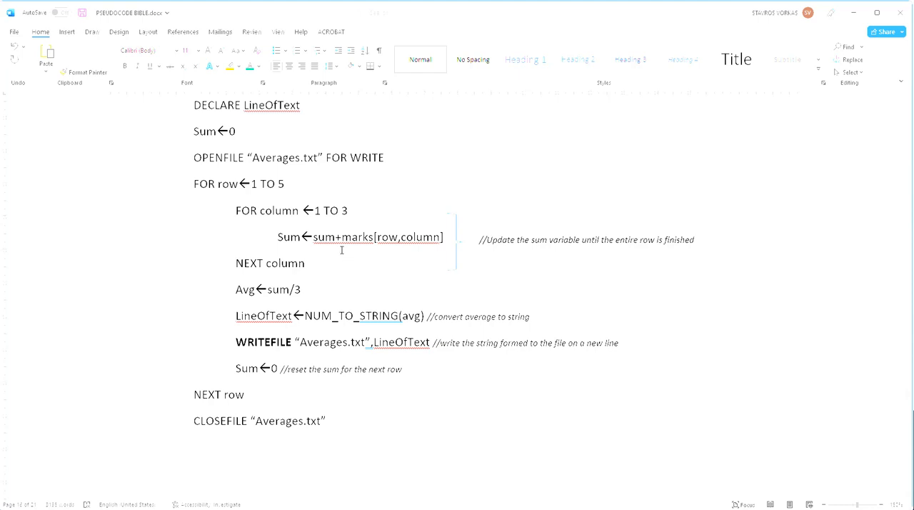